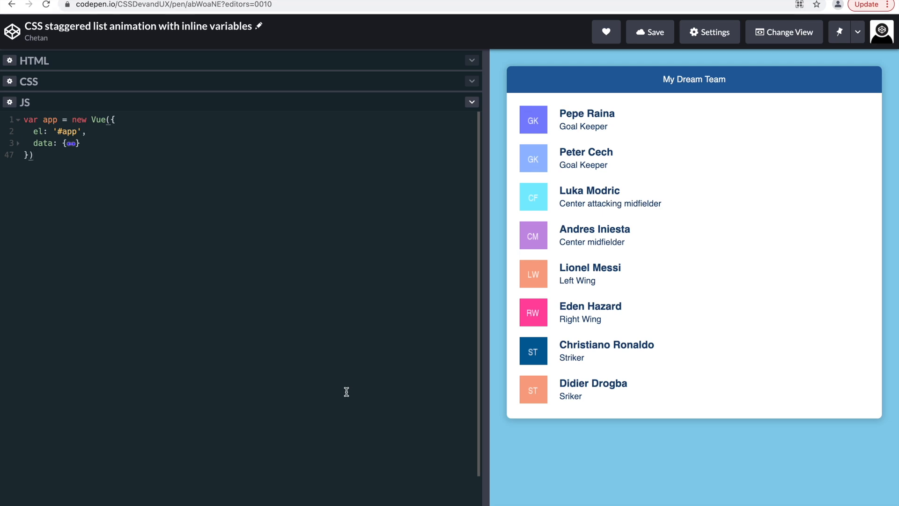
pyautogui.moveTo(61, 67)
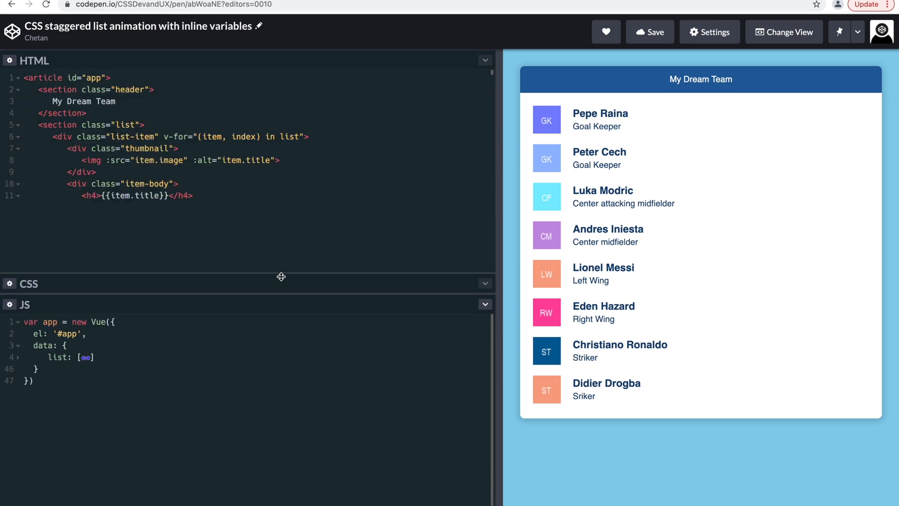
# - Add a <p>{{item.desc}}</p> description paragraph under each player's title heading
pyautogui.write('<p>{{item.desc}}</p>')
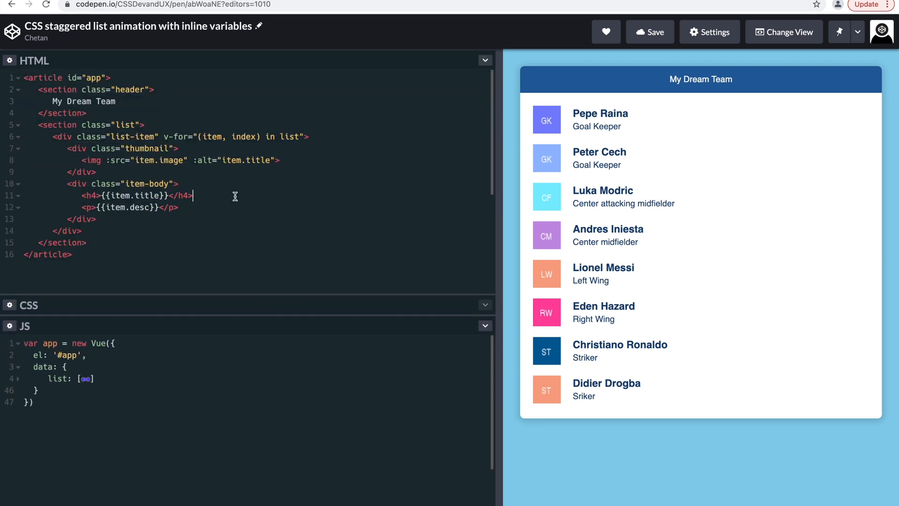
pyautogui.moveTo(53, 89)
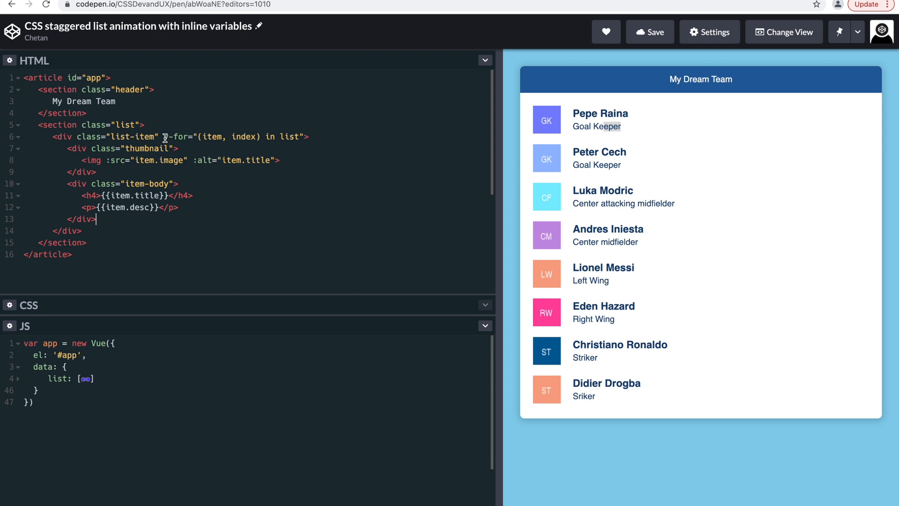
pyautogui.click(179, 148)
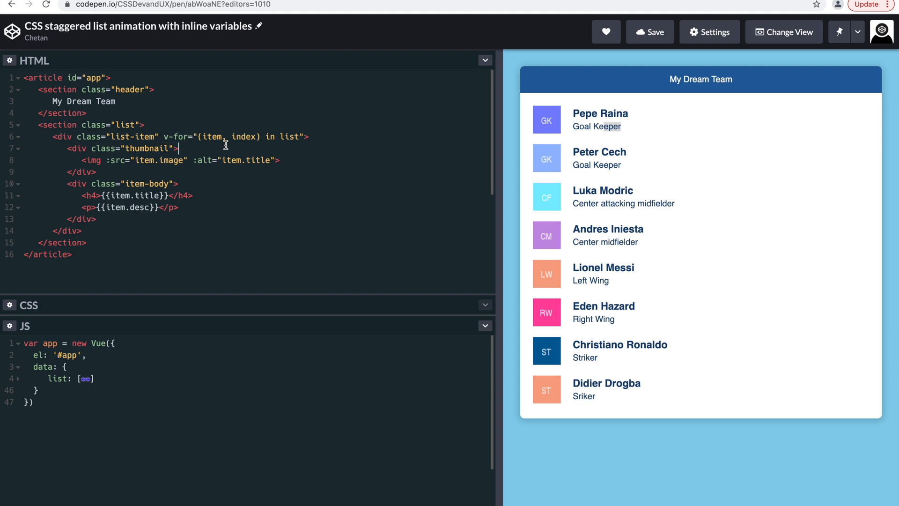
pyautogui.moveTo(301, 180)
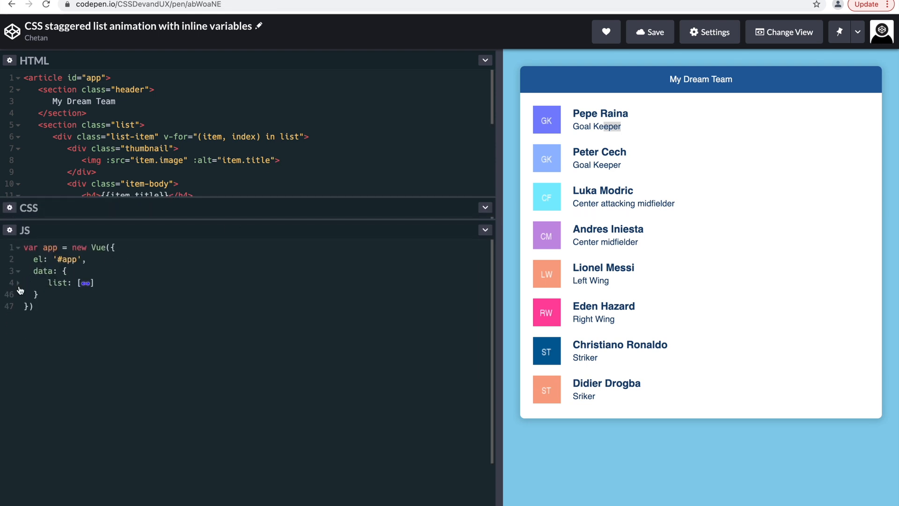
pyautogui.click(84, 282)
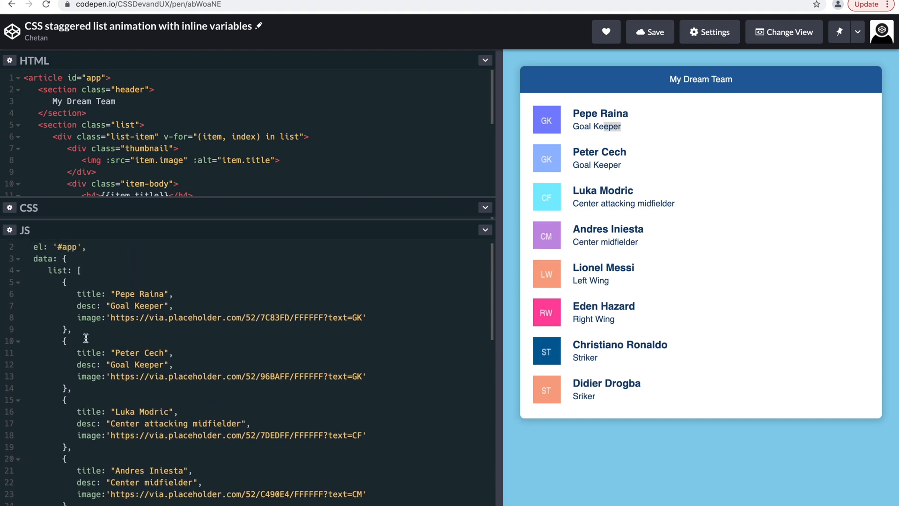
pyautogui.moveTo(93, 302)
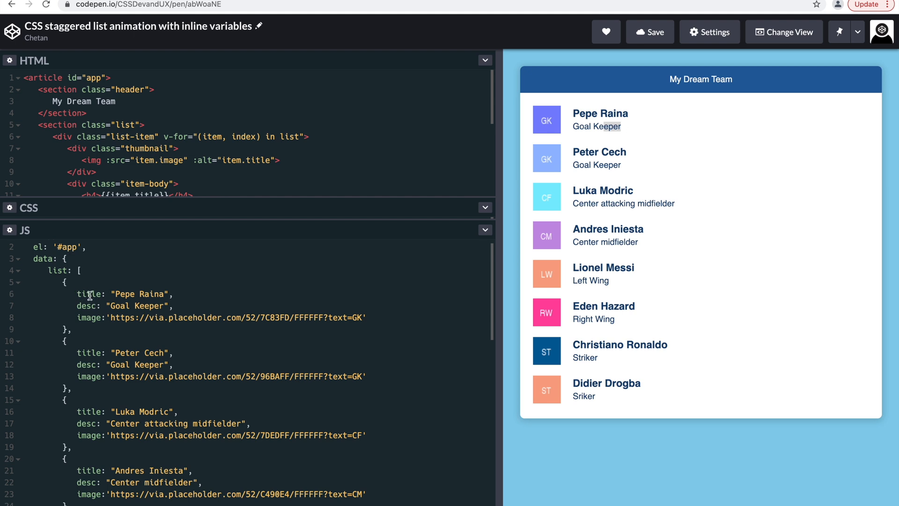
pyautogui.moveTo(22, 271)
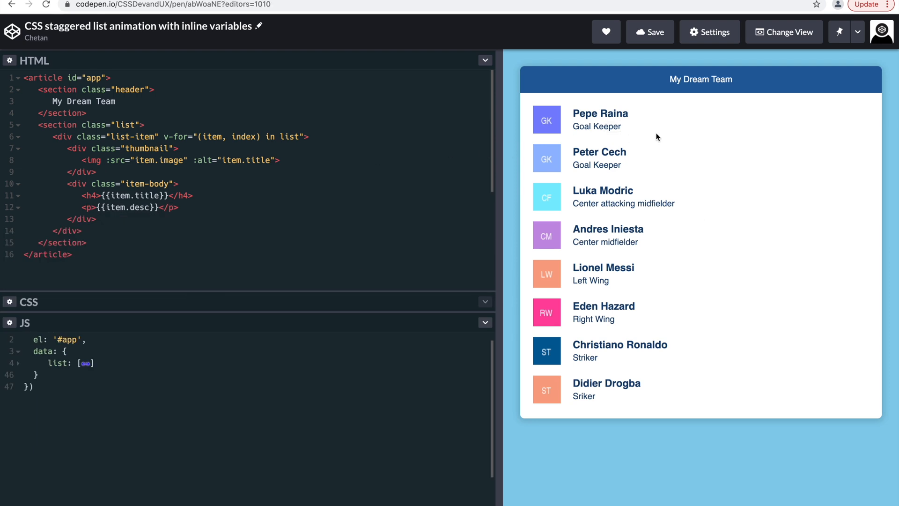
# - Expand the CSS editor to show body, article, header and list styles, collapsing the HTML
pyautogui.doubleClick(614, 113)
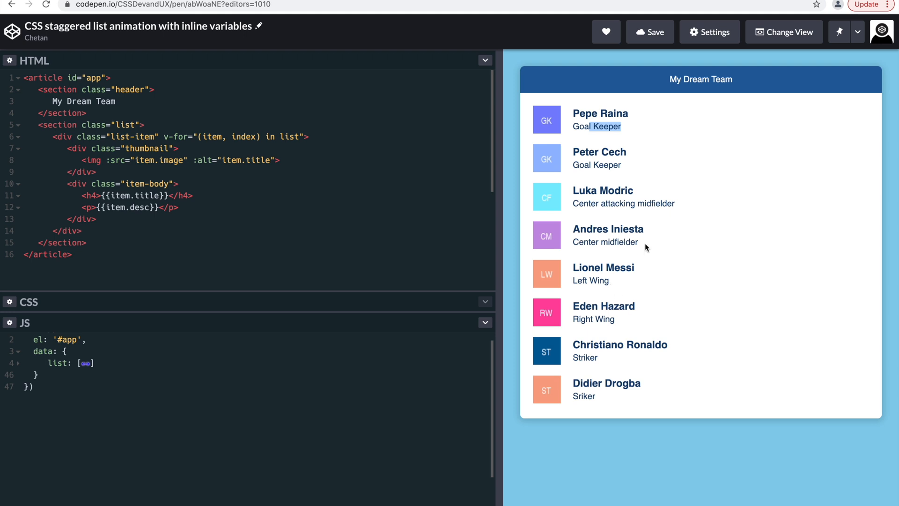
pyautogui.moveTo(292, 355)
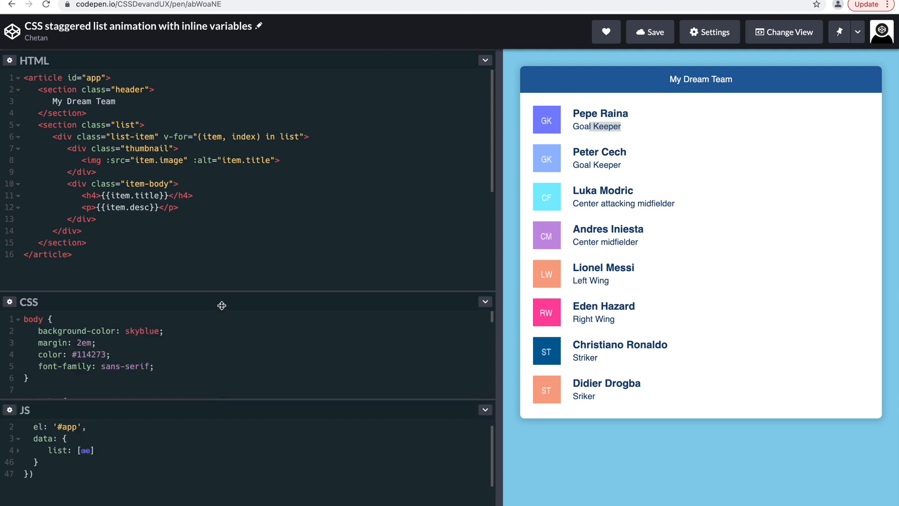
pyautogui.click(484, 60)
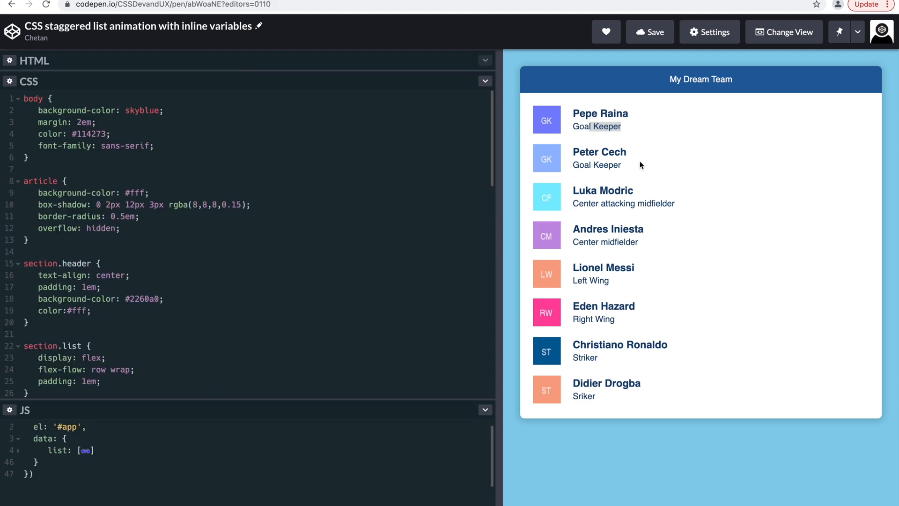
pyautogui.moveTo(264, 228)
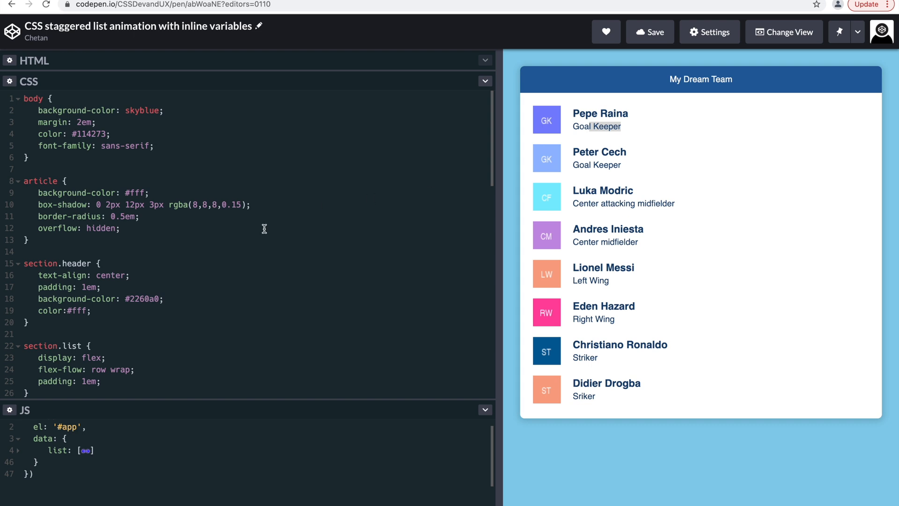
pyautogui.scroll(-3)
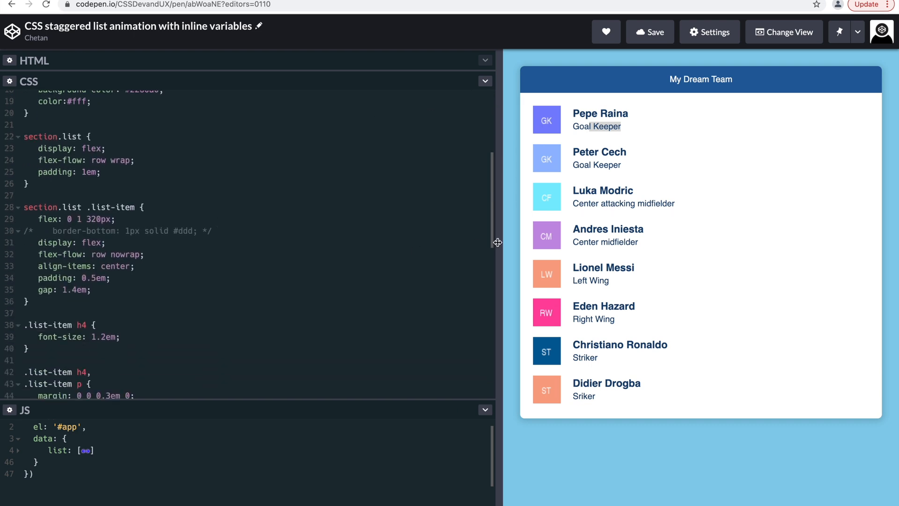
pyautogui.moveTo(497, 242); pyautogui.dragTo(630, 245)
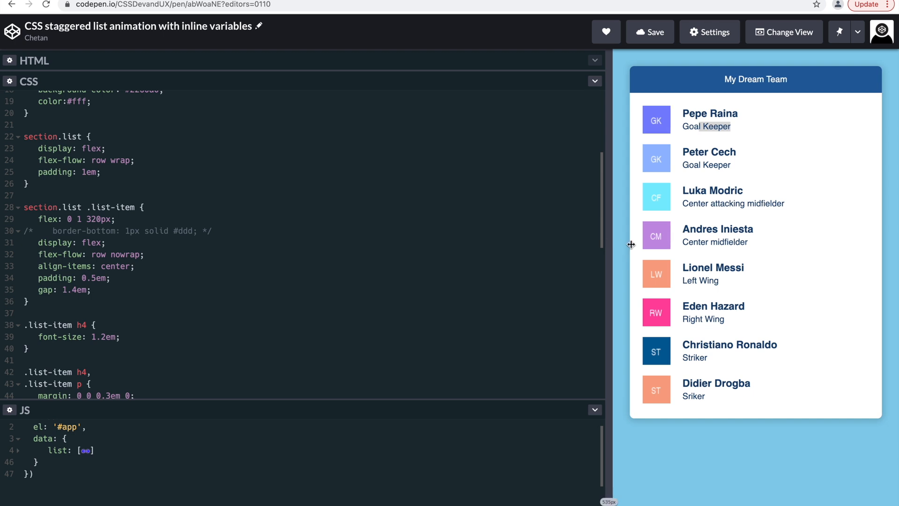
pyautogui.moveTo(630, 245); pyautogui.dragTo(292, 222)
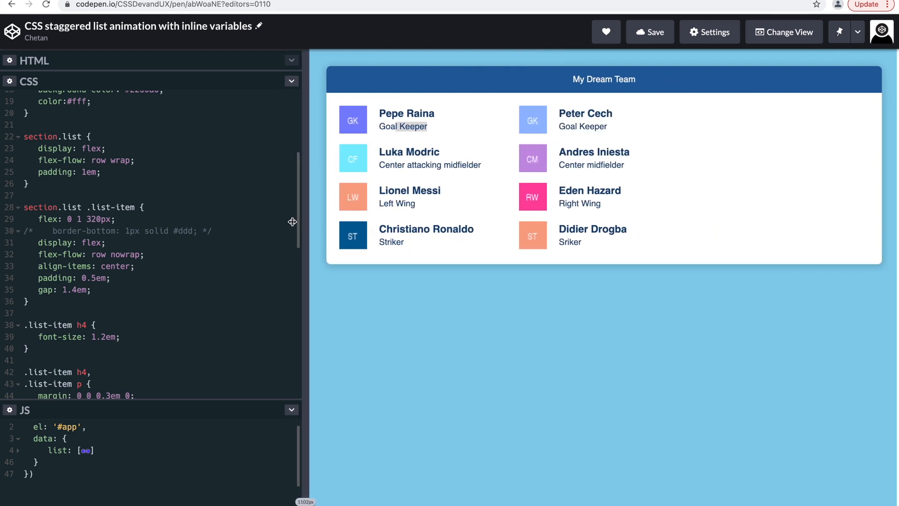
pyautogui.moveTo(300, 222); pyautogui.dragTo(206, 234)
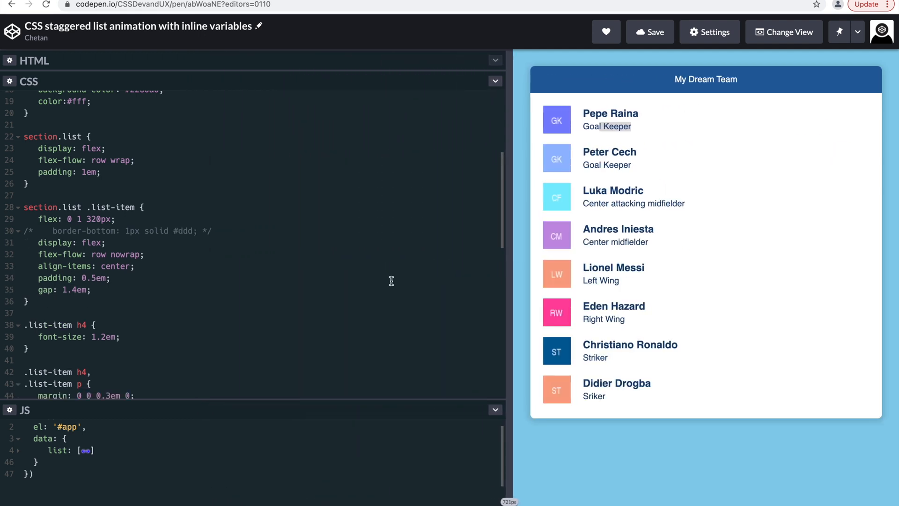
pyautogui.scroll(-3)
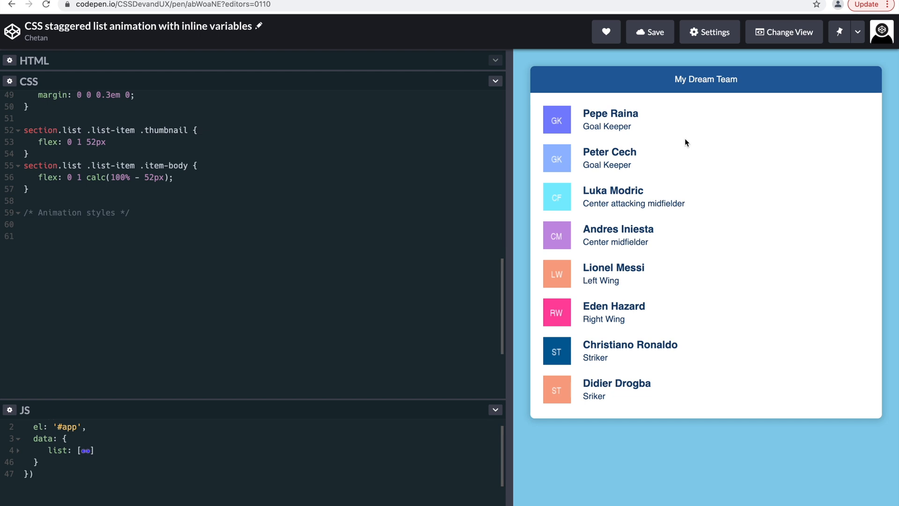
pyautogui.moveTo(637, 268)
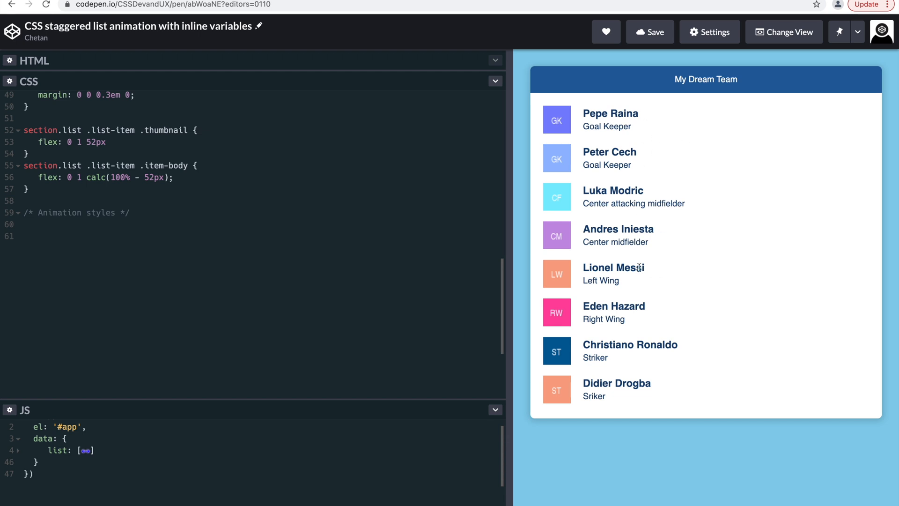
# - Give section.list .list-item opacity 0 and a stagger animation sliding up from 80px, then save
pyautogui.write('section.list .list-item {')
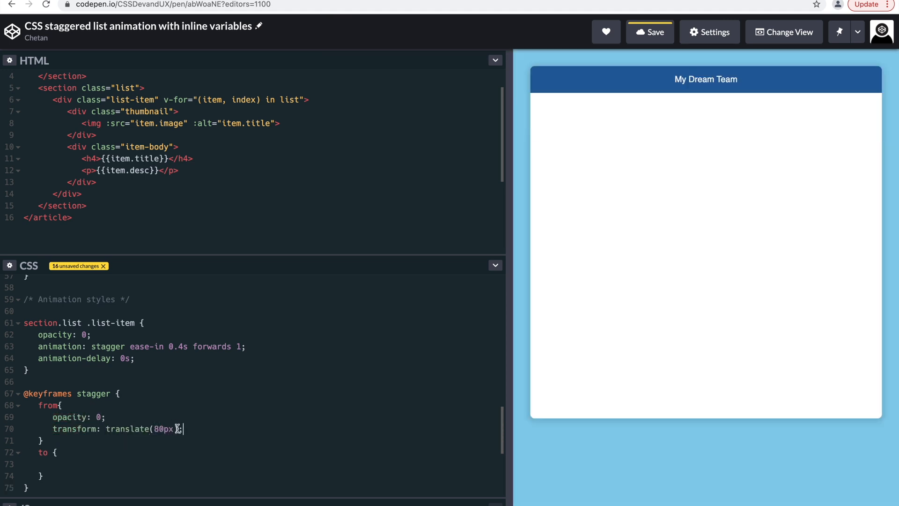
pyautogui.click(650, 31)
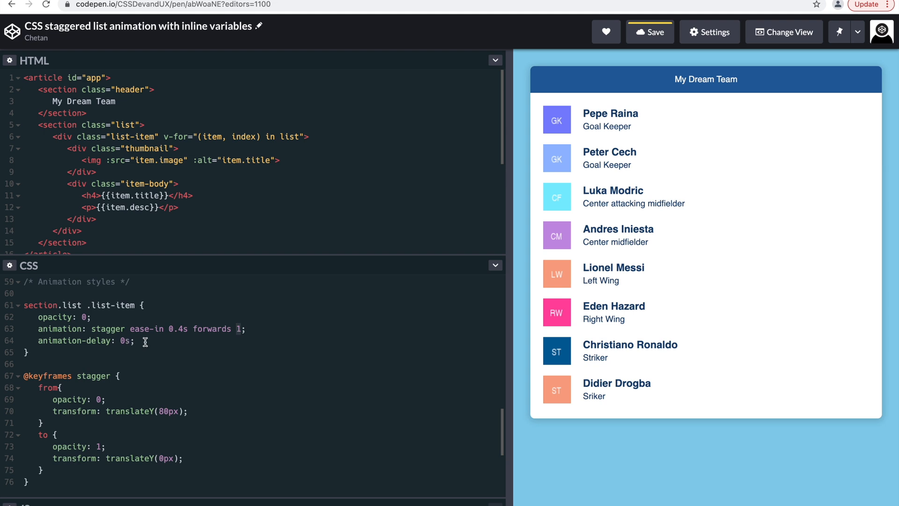
pyautogui.moveTo(81, 343)
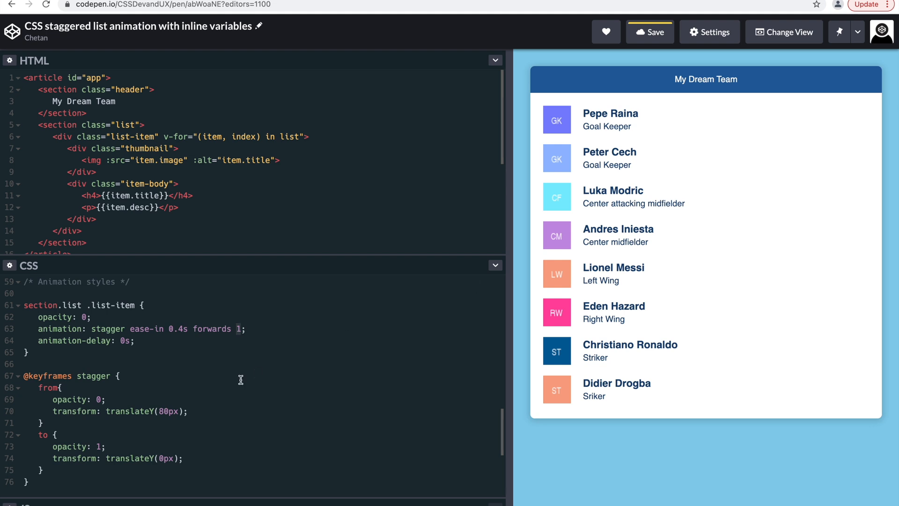
pyautogui.moveTo(203, 457)
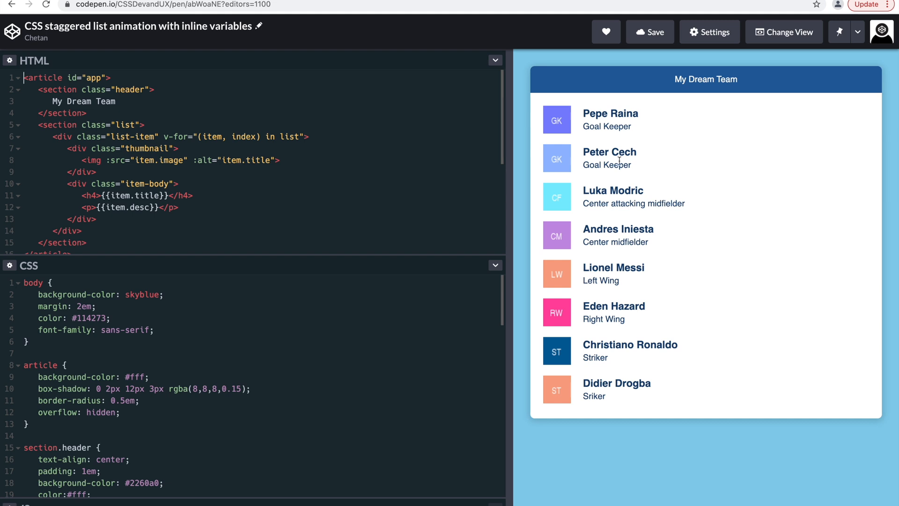
pyautogui.moveTo(618, 224)
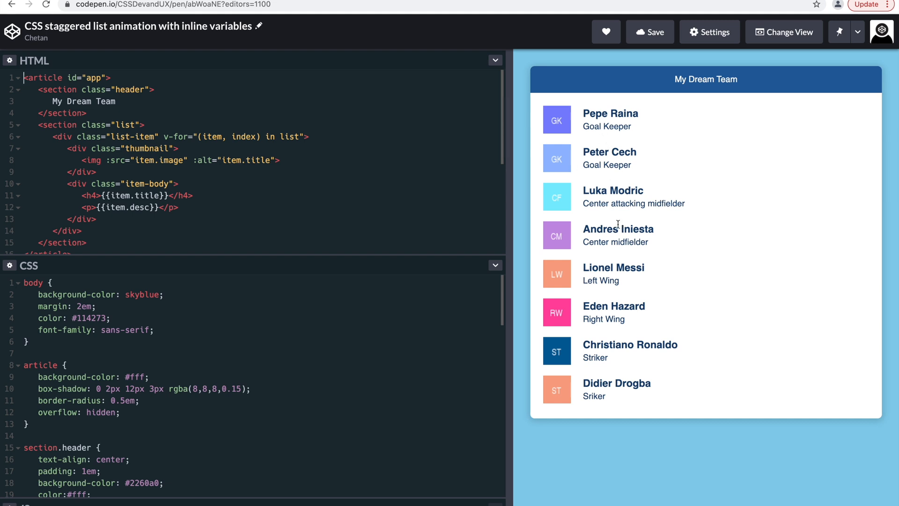
pyautogui.moveTo(588, 165)
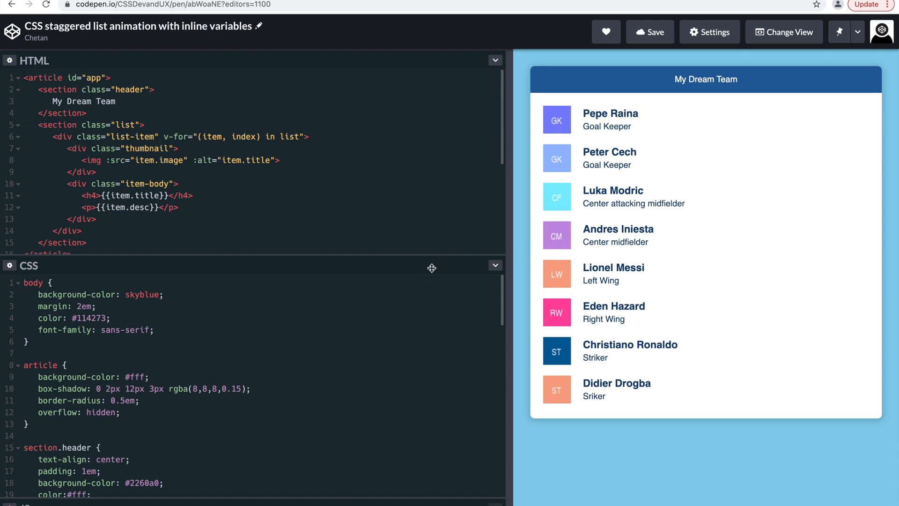
pyautogui.scroll(-3)
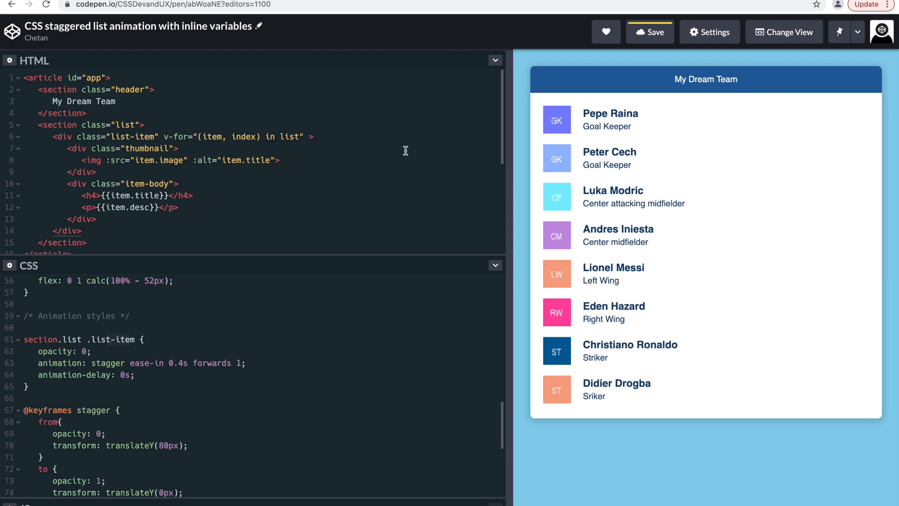
# - Add inline style="--order: 3" to the list-item div in the v-for loop
pyautogui.write('s')
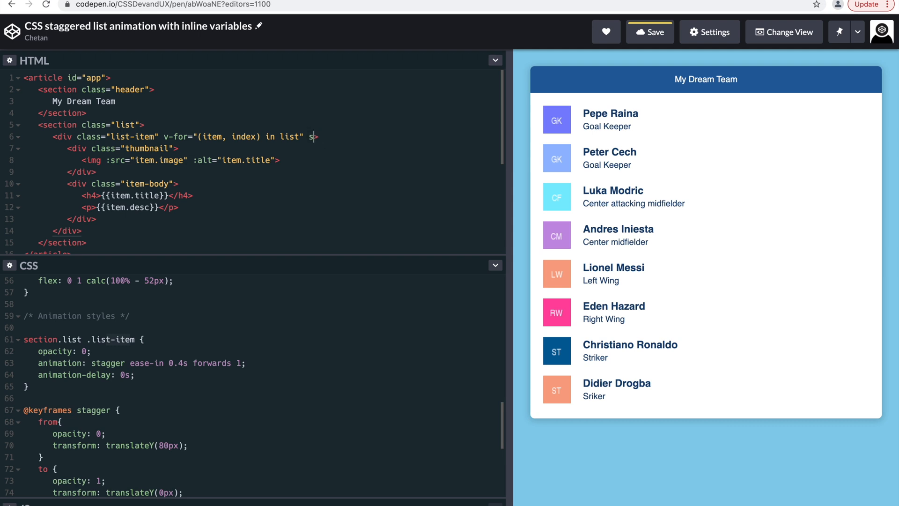
pyautogui.write('tyle="')
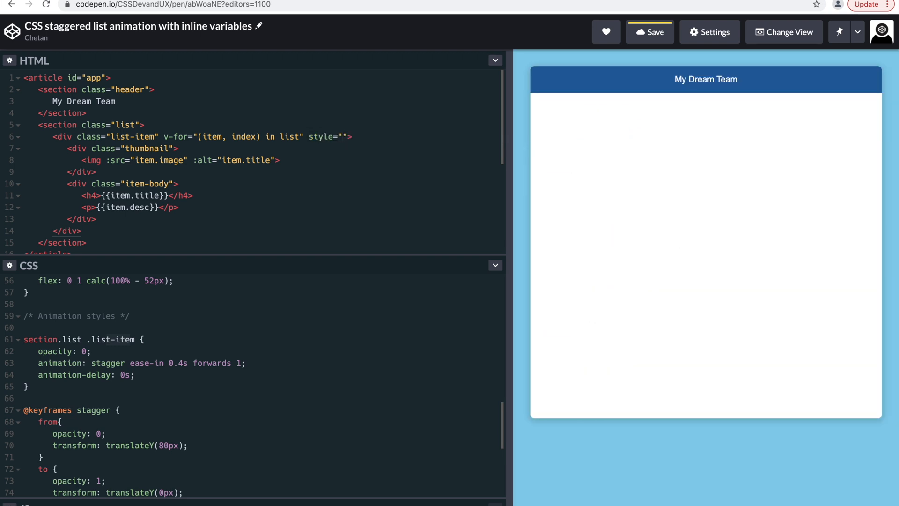
pyautogui.write('--order')
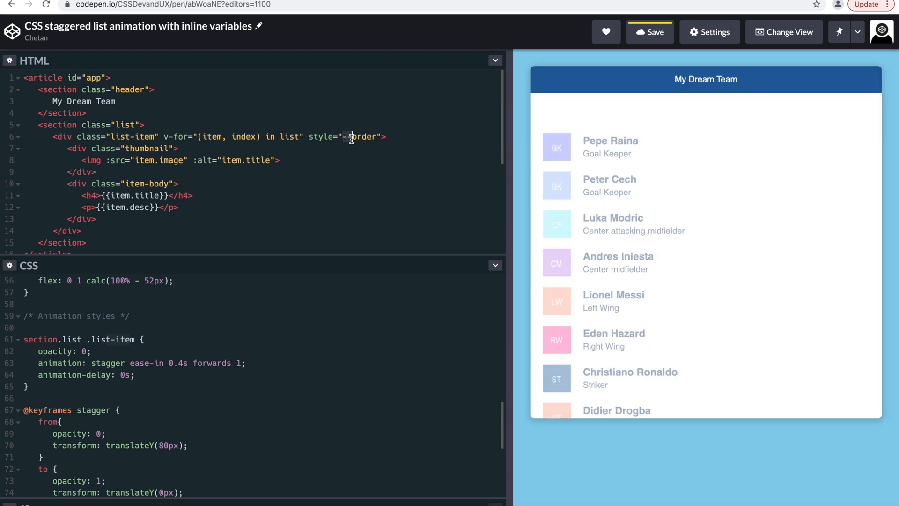
pyautogui.write('order:')
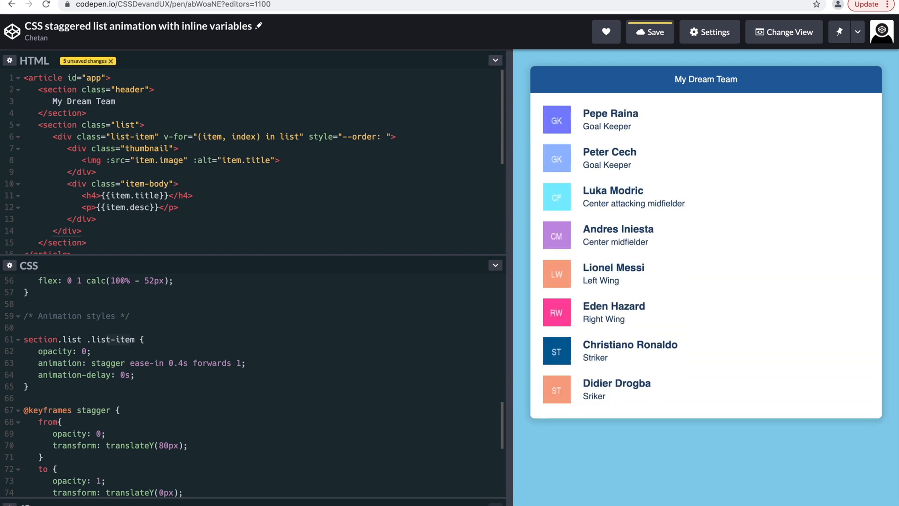
pyautogui.write('1')
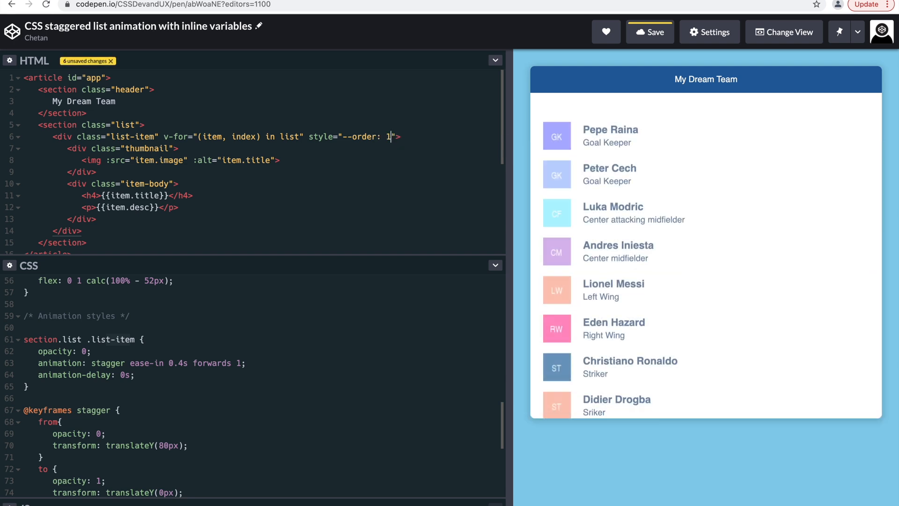
pyautogui.write('2')
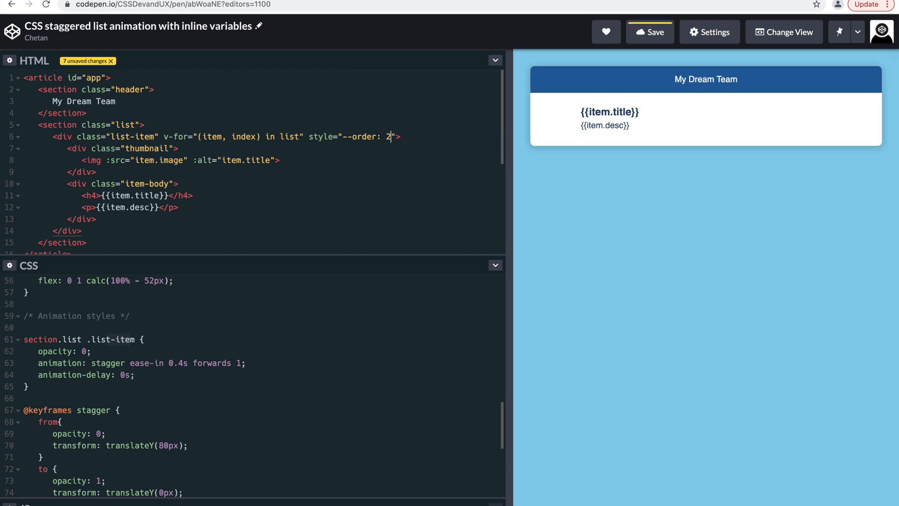
pyautogui.write('3')
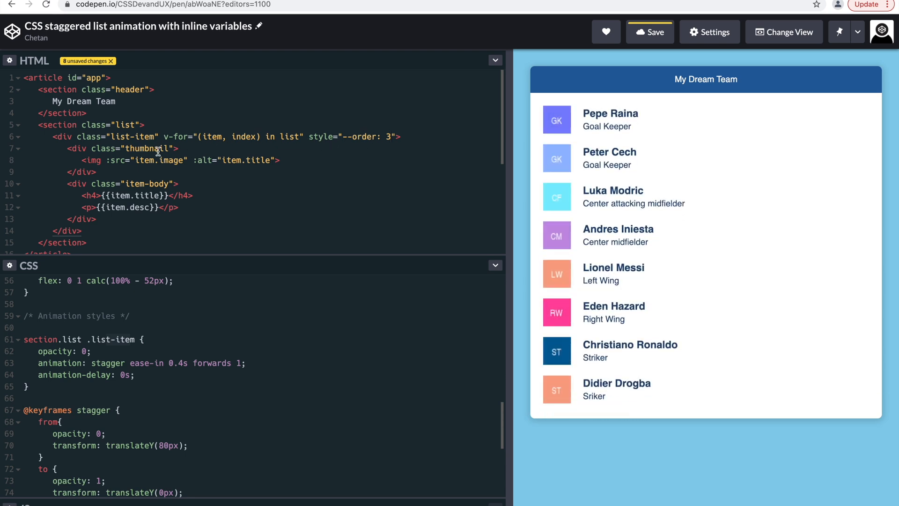
pyautogui.moveTo(195, 142)
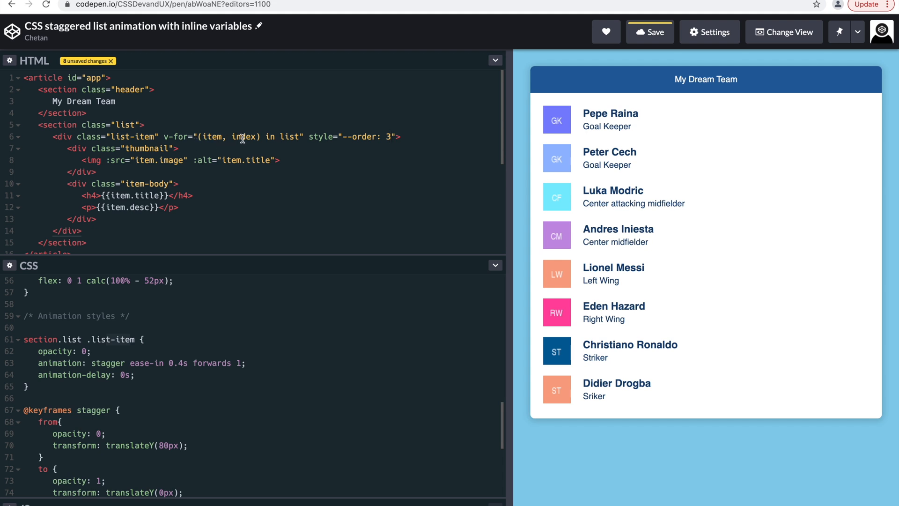
pyautogui.click(244, 137)
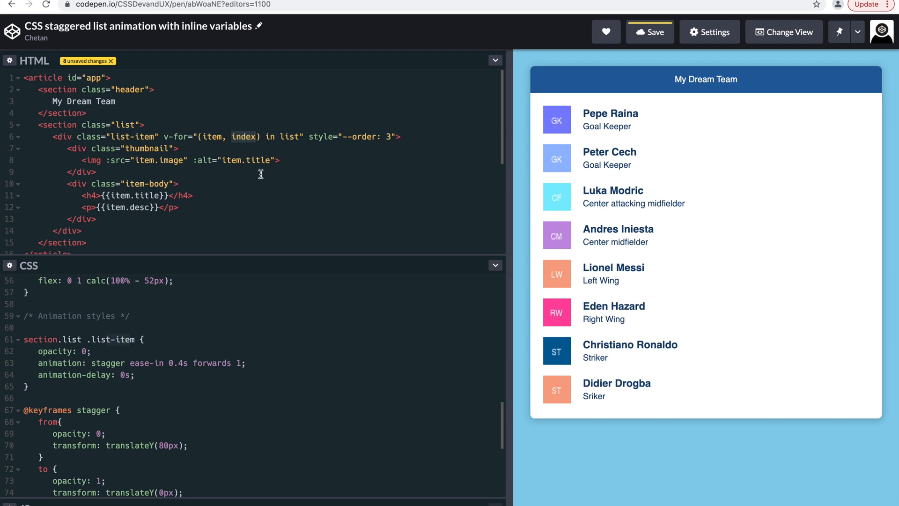
pyautogui.moveTo(243, 138)
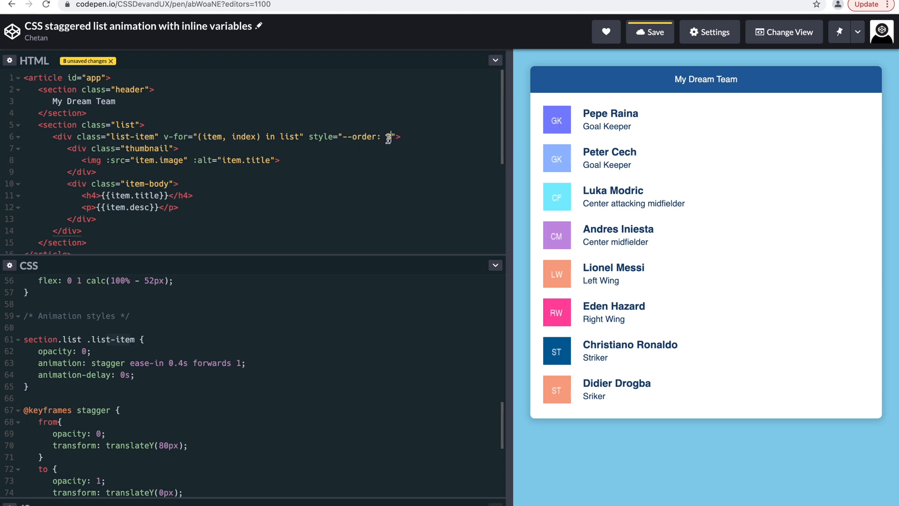
# - Bind :style to '--order:' + index + ';' so each item's --order comes from its loop index
pyautogui.write('3')
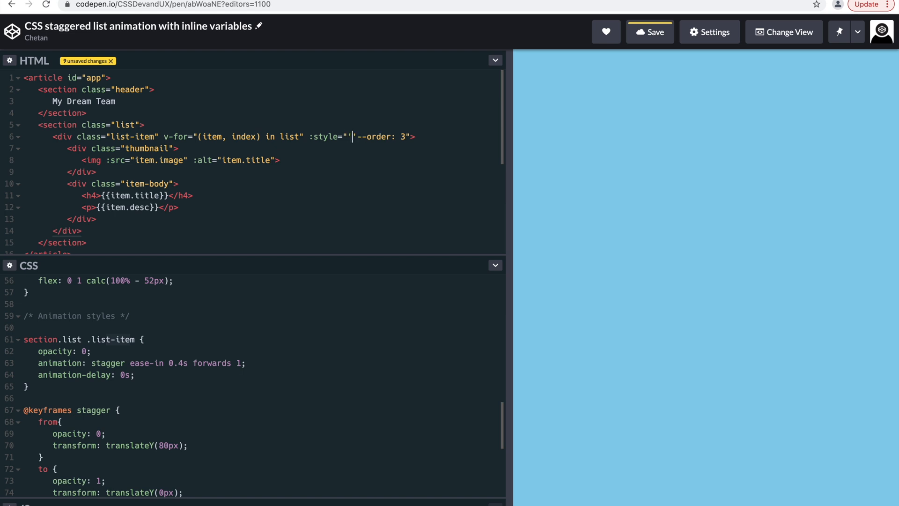
pyautogui.press('Backspace')
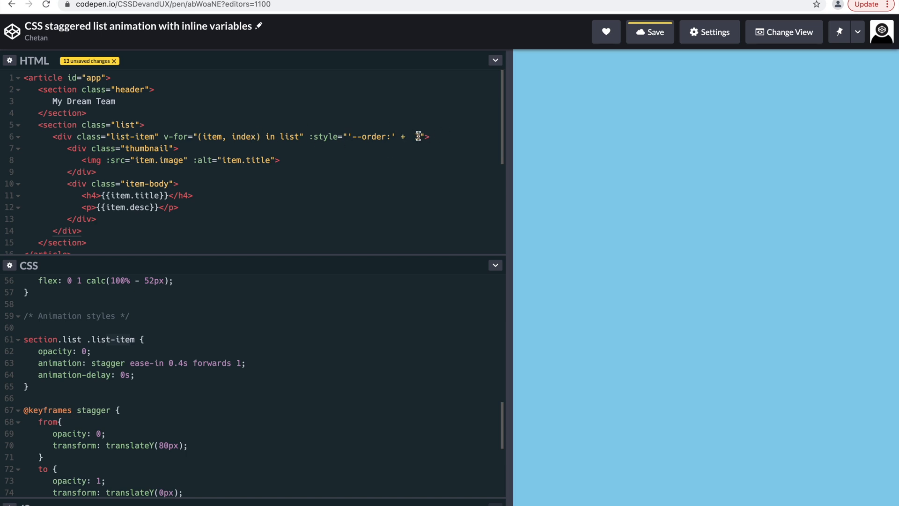
pyautogui.write('3')
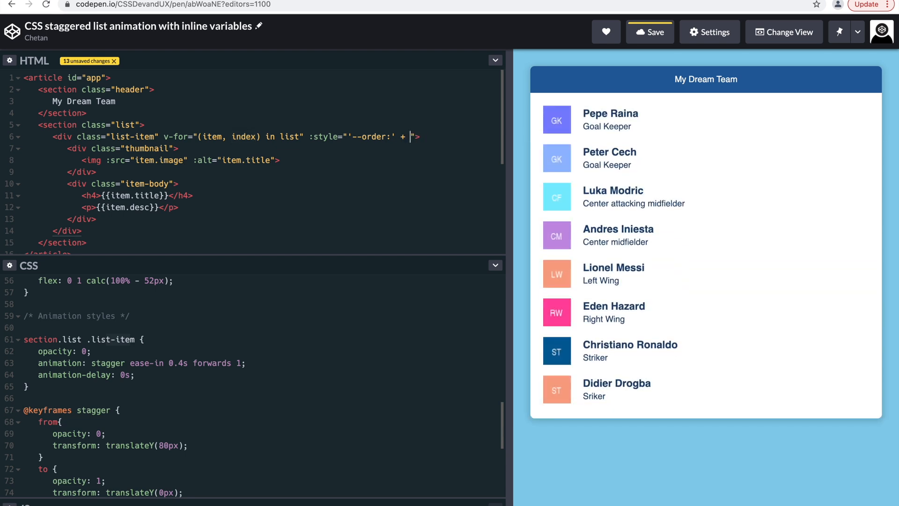
pyautogui.write("index + '")
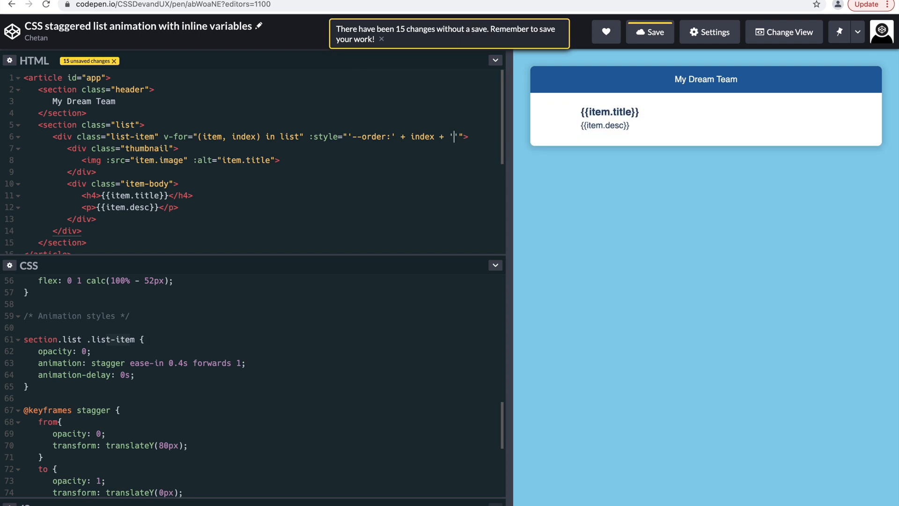
pyautogui.write(':')
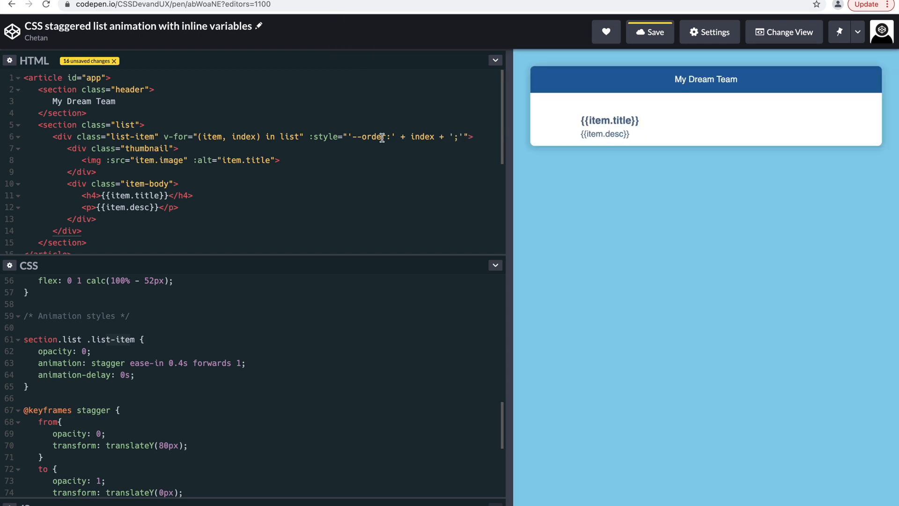
pyautogui.click(179, 147)
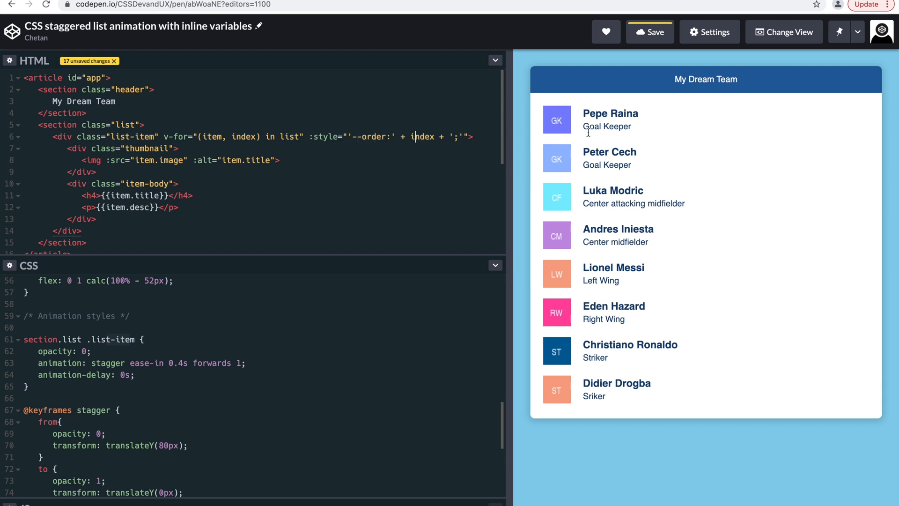
pyautogui.moveTo(282, 290)
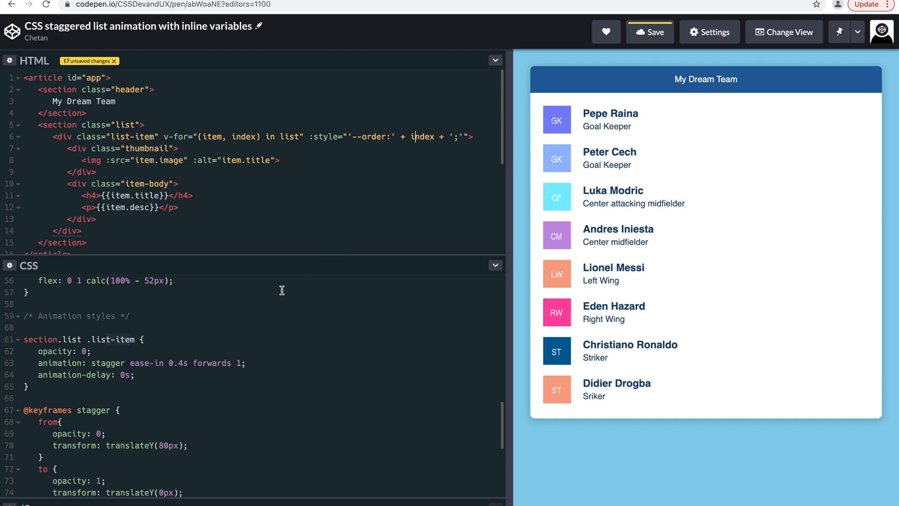
# - Set the list-item animation-delay to calc(var(--order) * 0.1s)
pyautogui.click(353, 137)
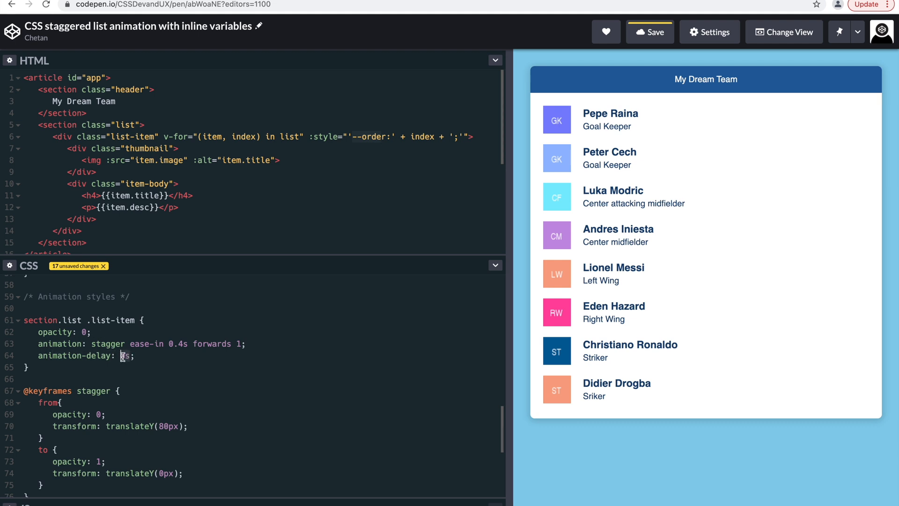
pyautogui.write('calc')
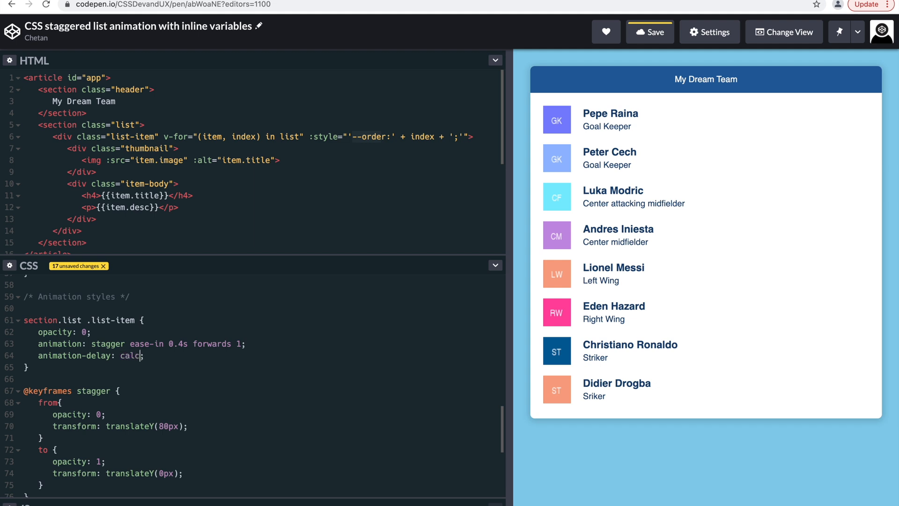
pyautogui.write('()')
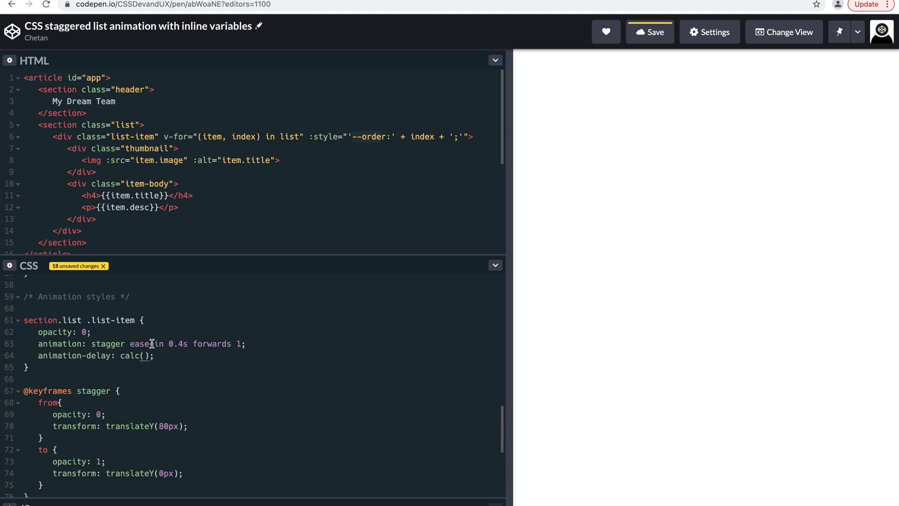
pyautogui.write('var(')
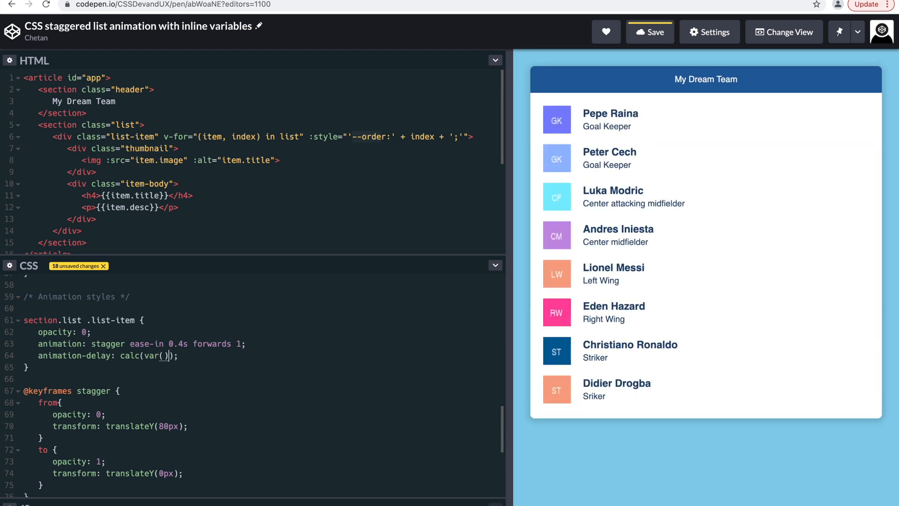
pyautogui.write('-')
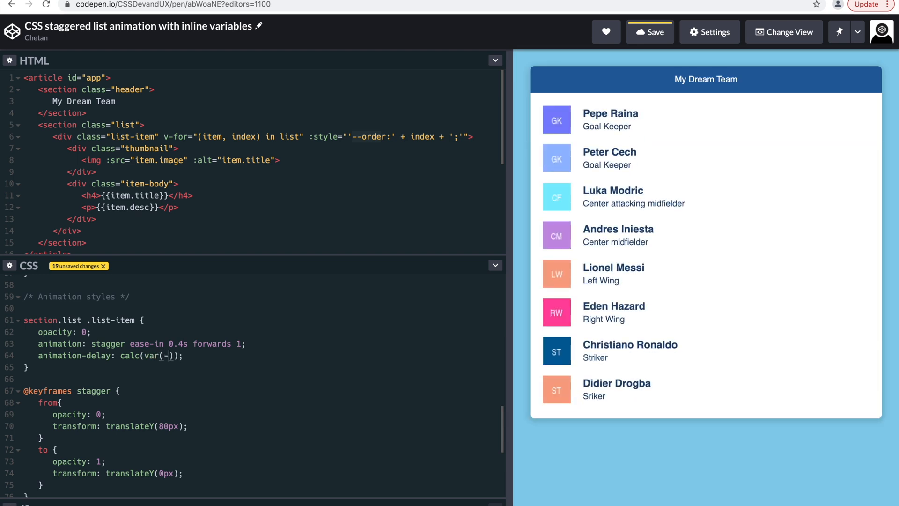
pyautogui.write('--order')
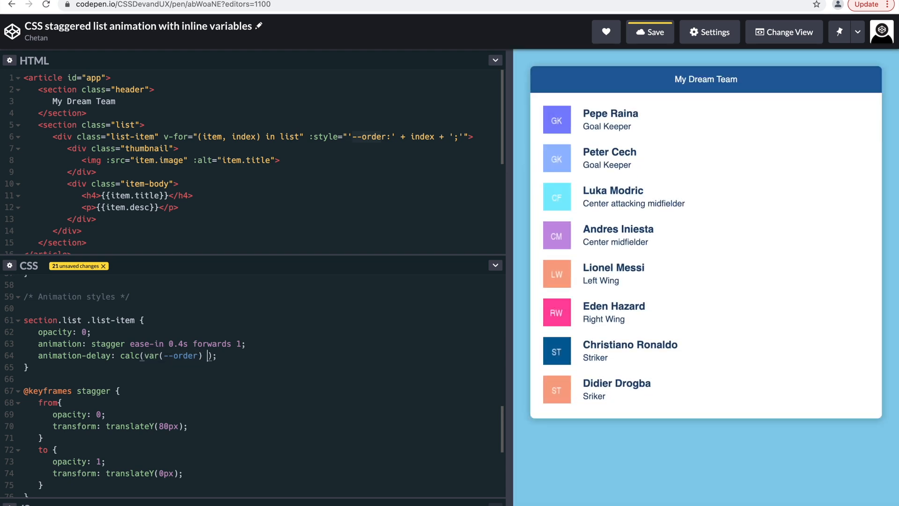
pyautogui.write('* 0')
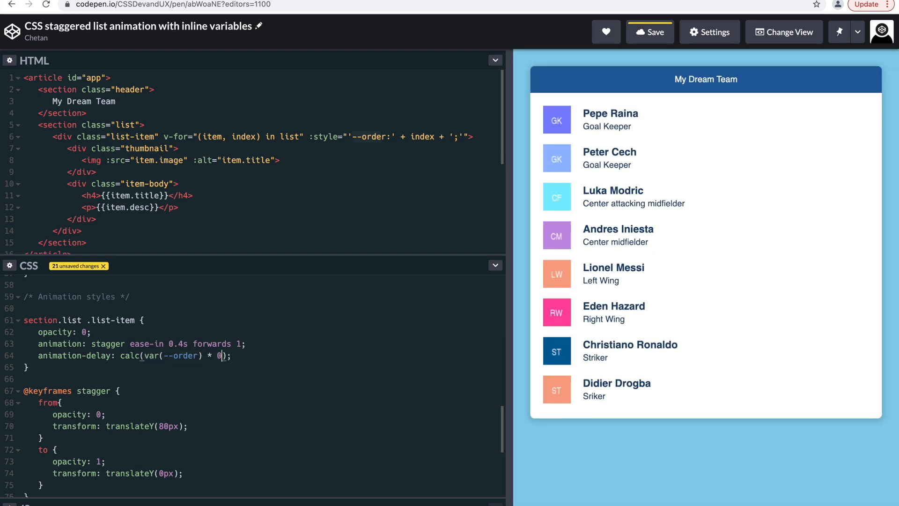
pyautogui.write('.1s')
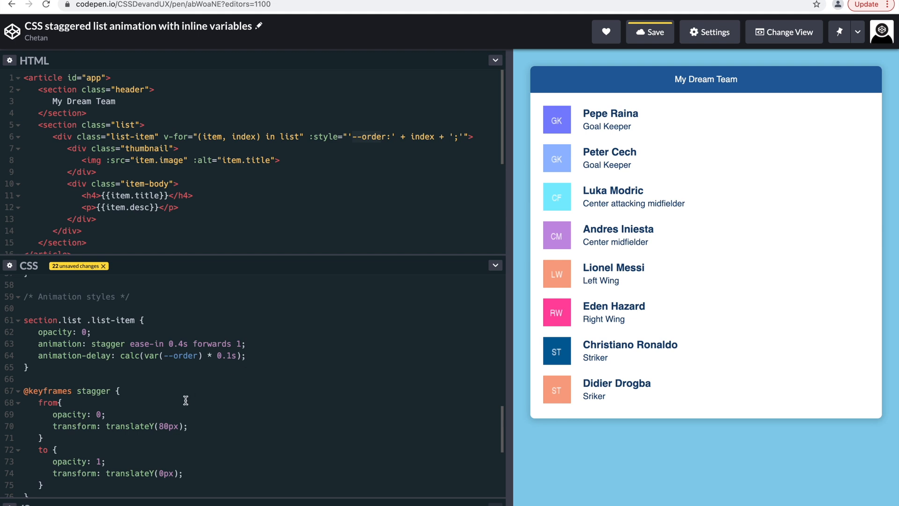
# - Save the pen and widen the preview so the team shows in two columns
pyautogui.scroll(-3)
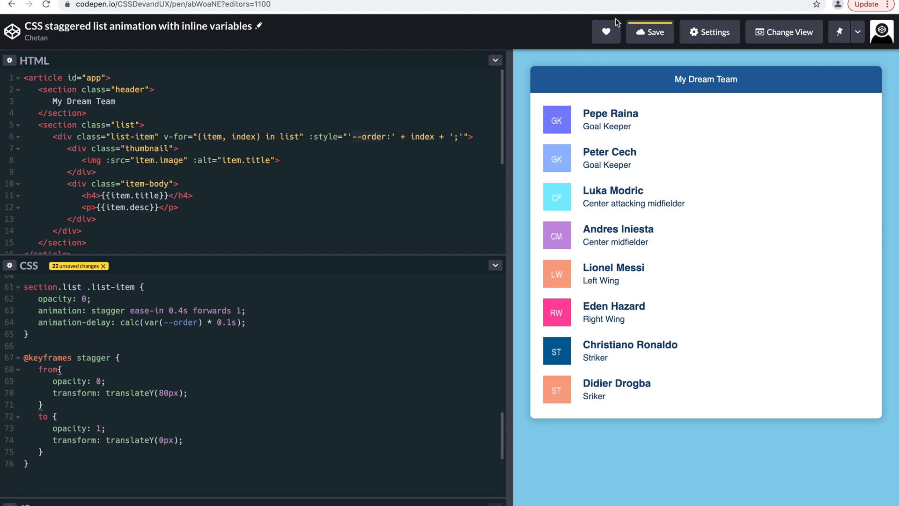
pyautogui.click(649, 32)
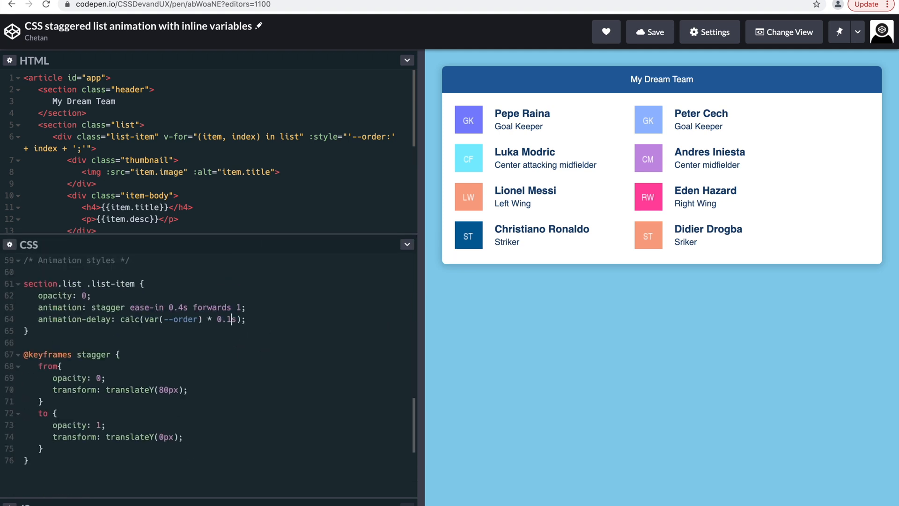
# - Duplicate the player entries in the JS list data so sixteen cards render
pyautogui.write('5')
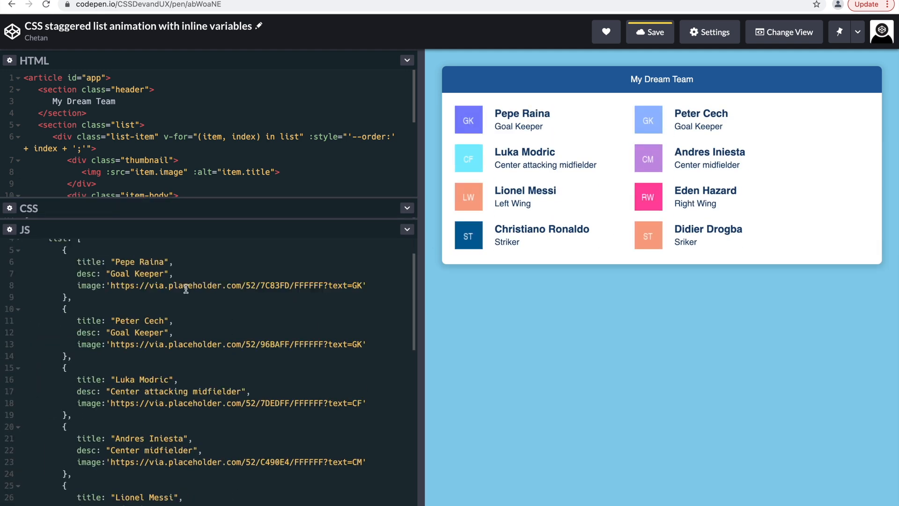
pyautogui.scroll(-3)
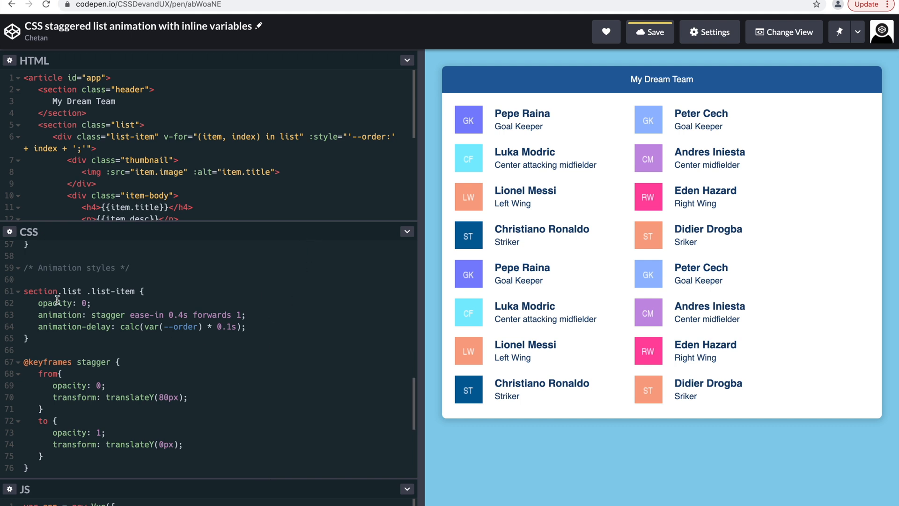
pyautogui.moveTo(540, 118)
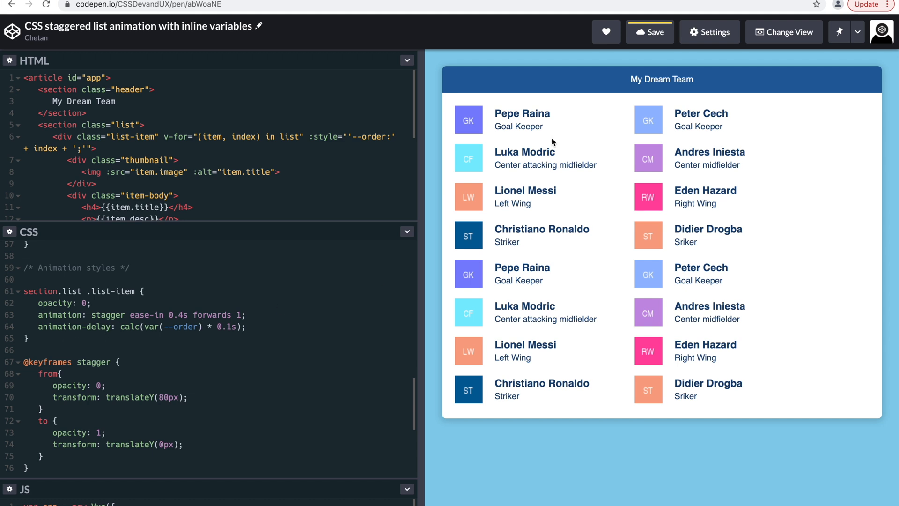
pyautogui.moveTo(686, 185)
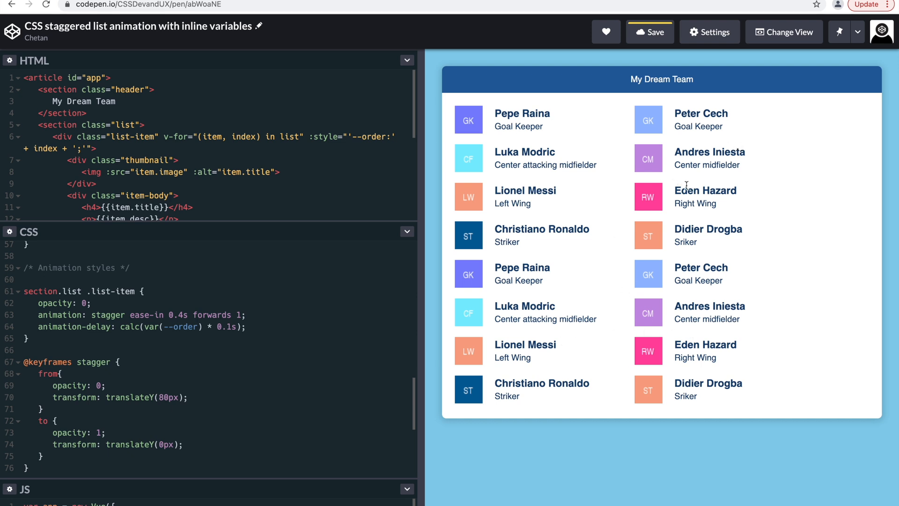
pyautogui.moveTo(693, 125)
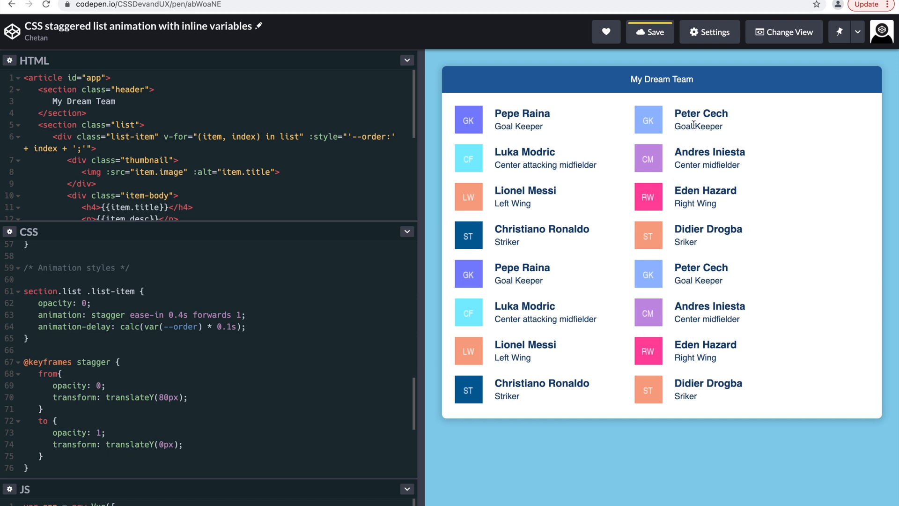
pyautogui.doubleClick(709, 152)
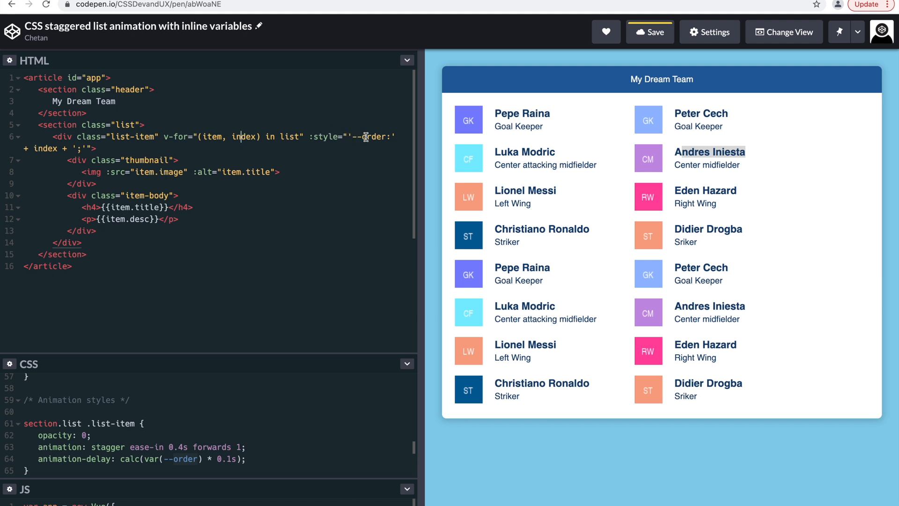
pyautogui.doubleClick(371, 137)
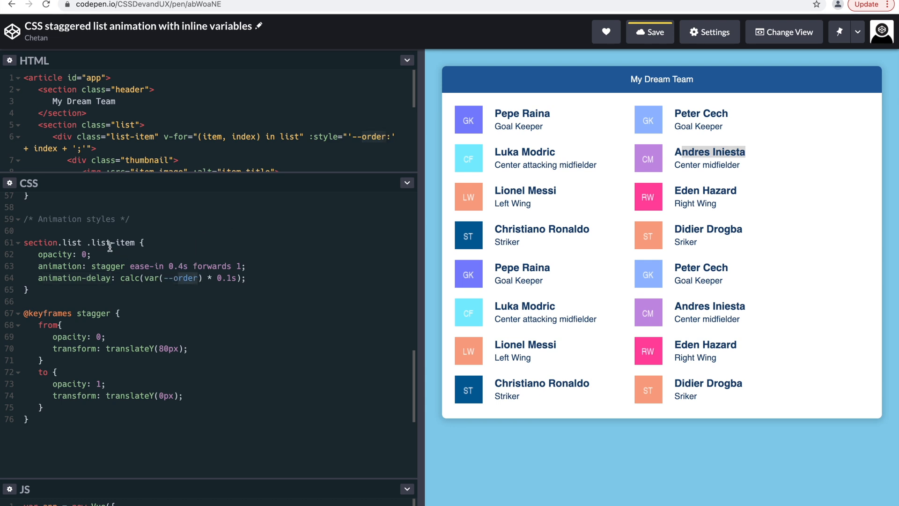
pyautogui.moveTo(116, 242)
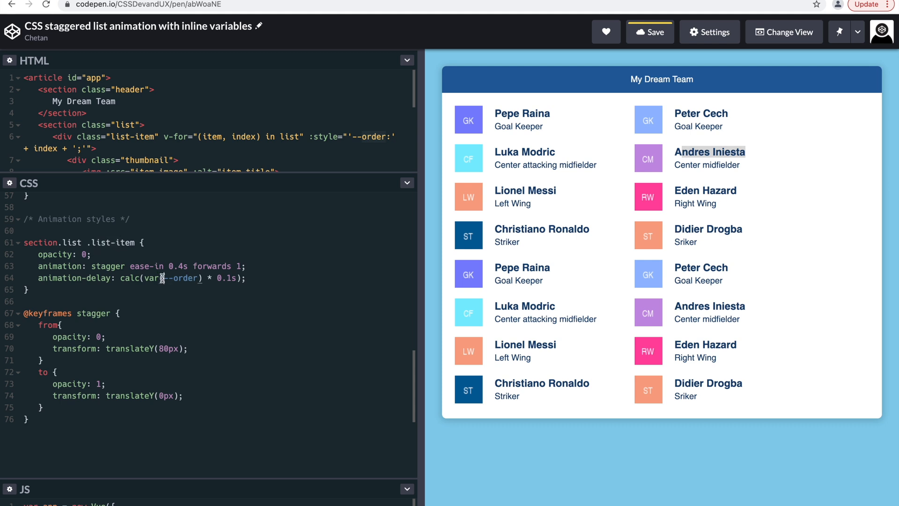
# - Change the animation-delay multiplier from 0.1s to 0.05s for a tighter stagger
pyautogui.doubleClick(180, 278)
pyautogui.write('05')
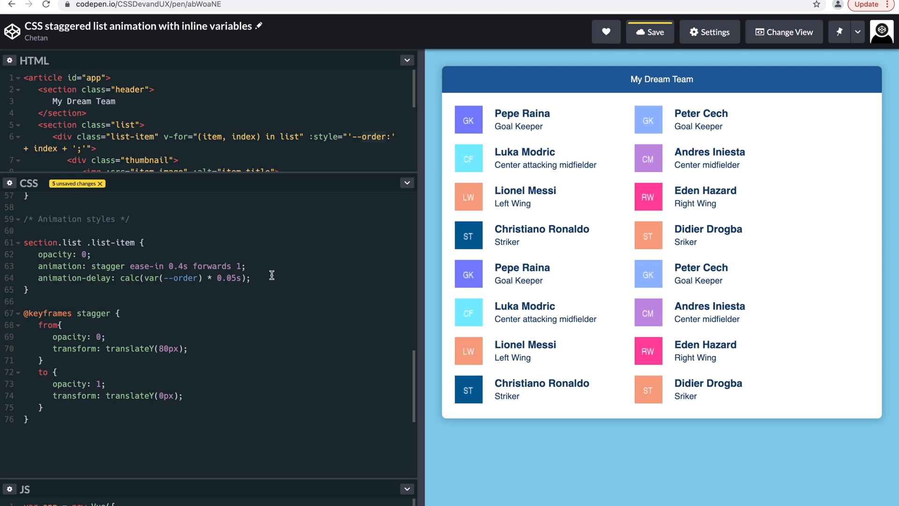
pyautogui.click(249, 277)
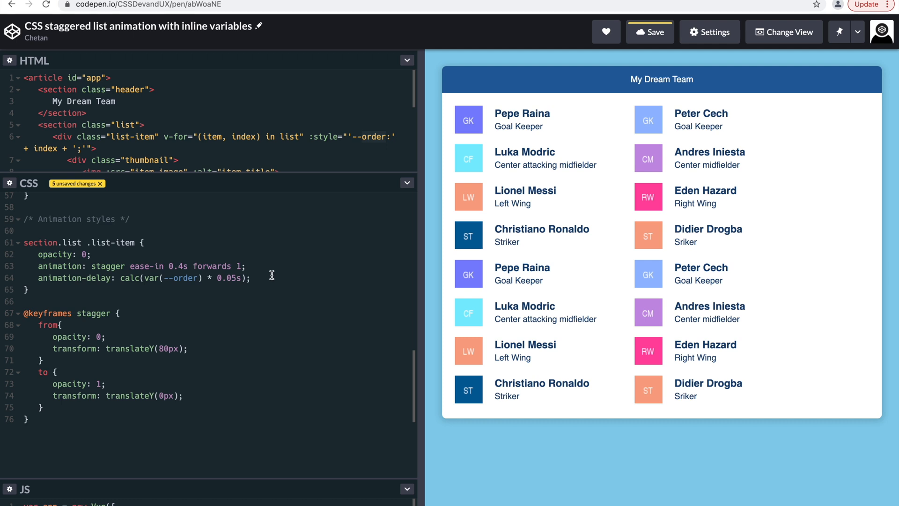
pyautogui.click(250, 278)
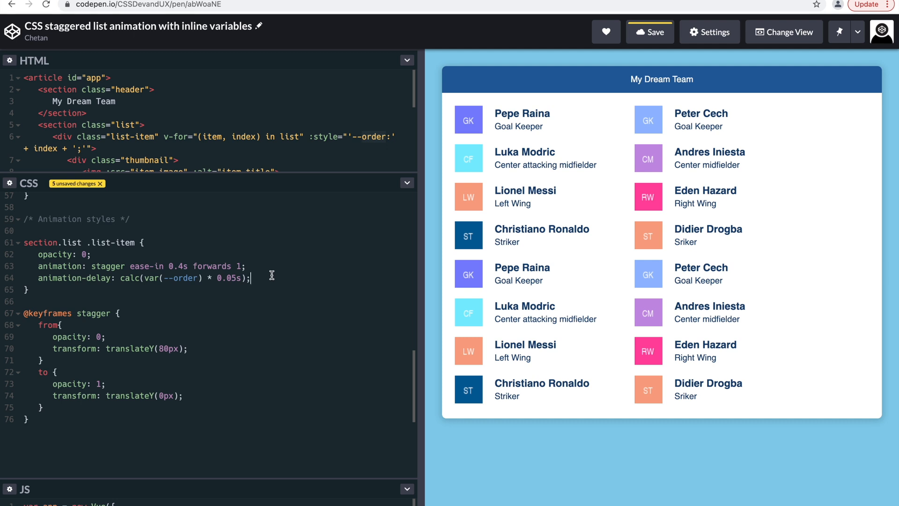